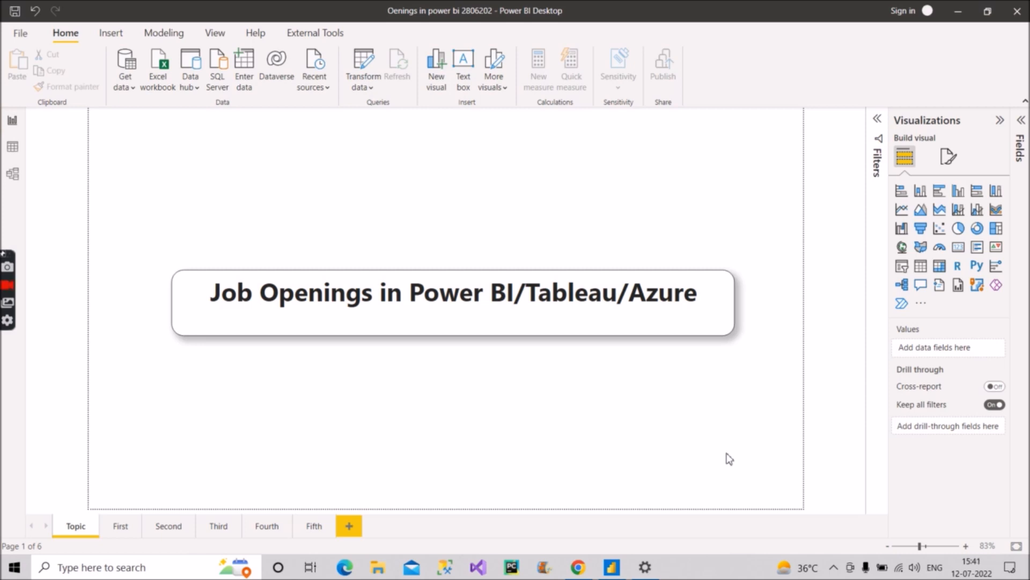
Switch to the 'First' report page showing Job Opening 1, the Power BI Developer / Consultant post.
click(120, 526)
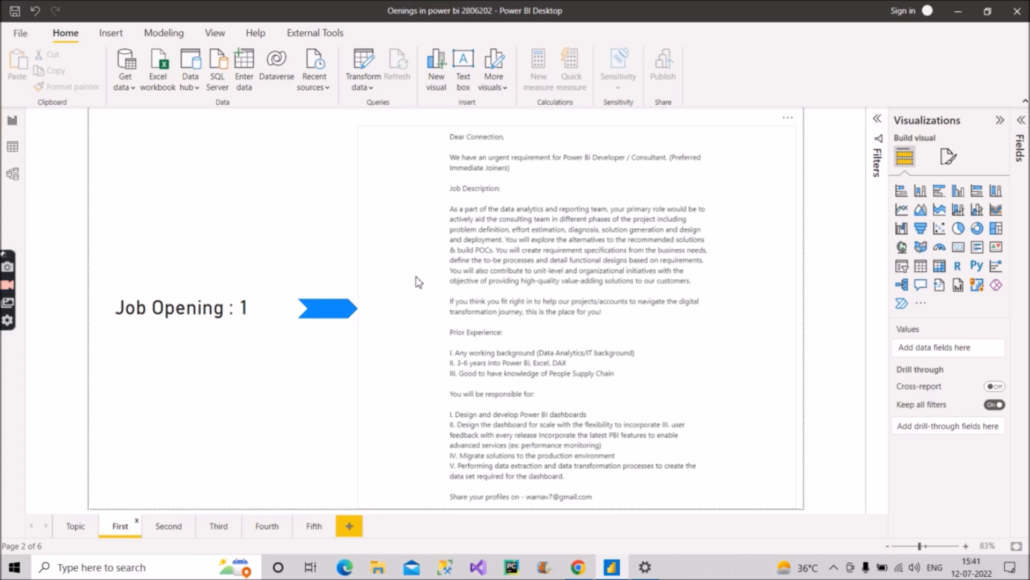
mouse_move(425, 174)
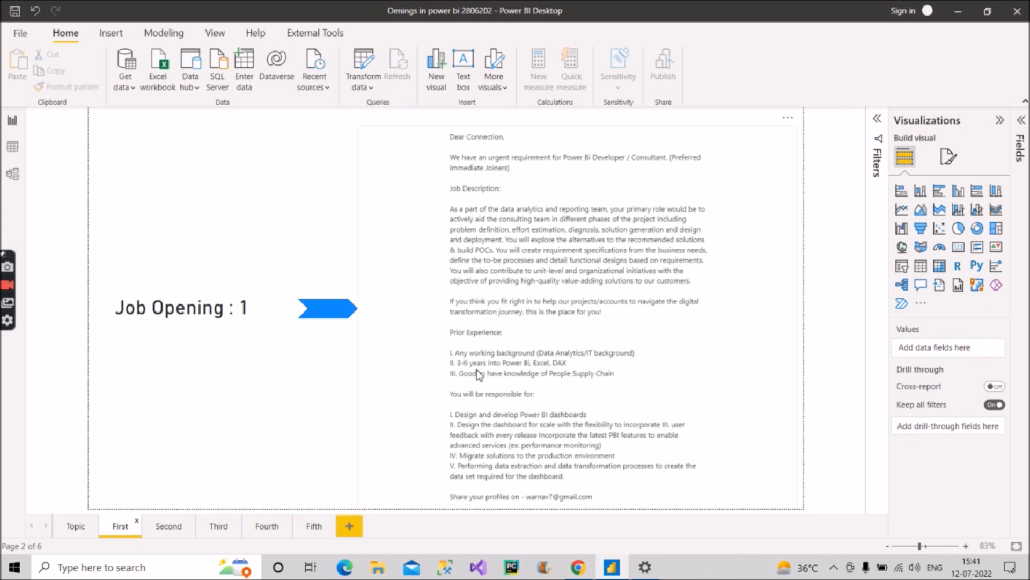
mouse_move(496, 375)
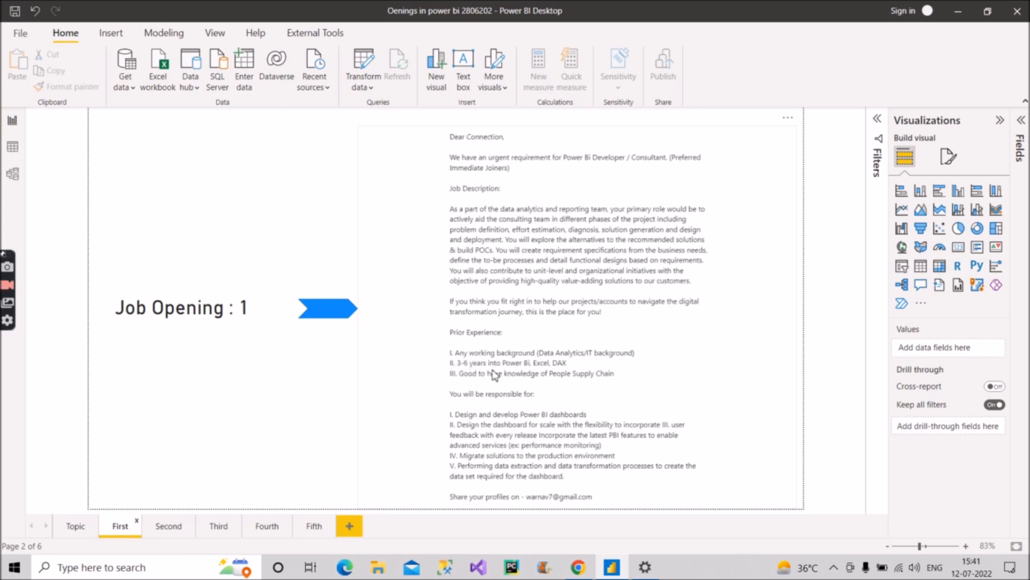
mouse_move(479, 384)
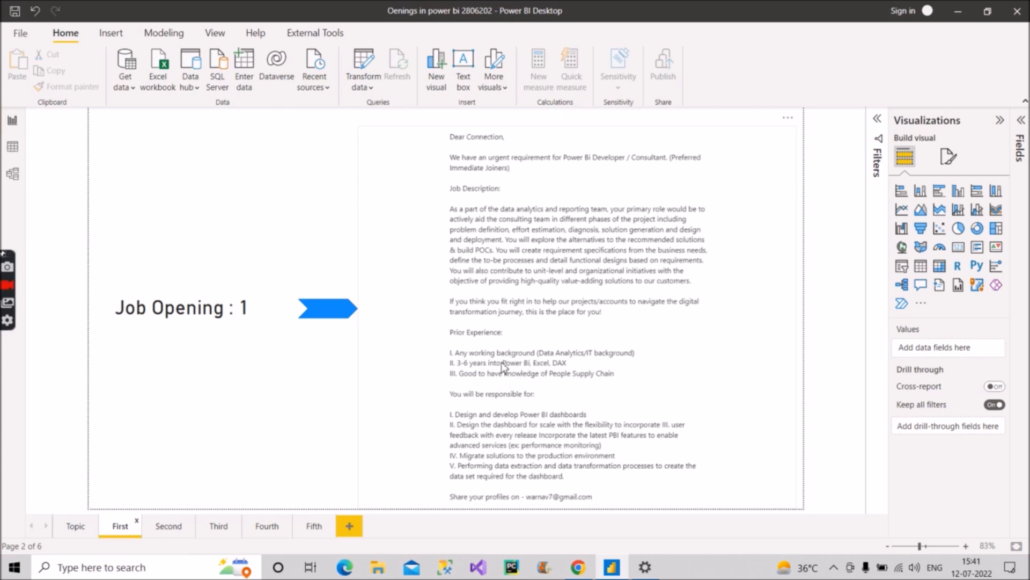
mouse_move(546, 373)
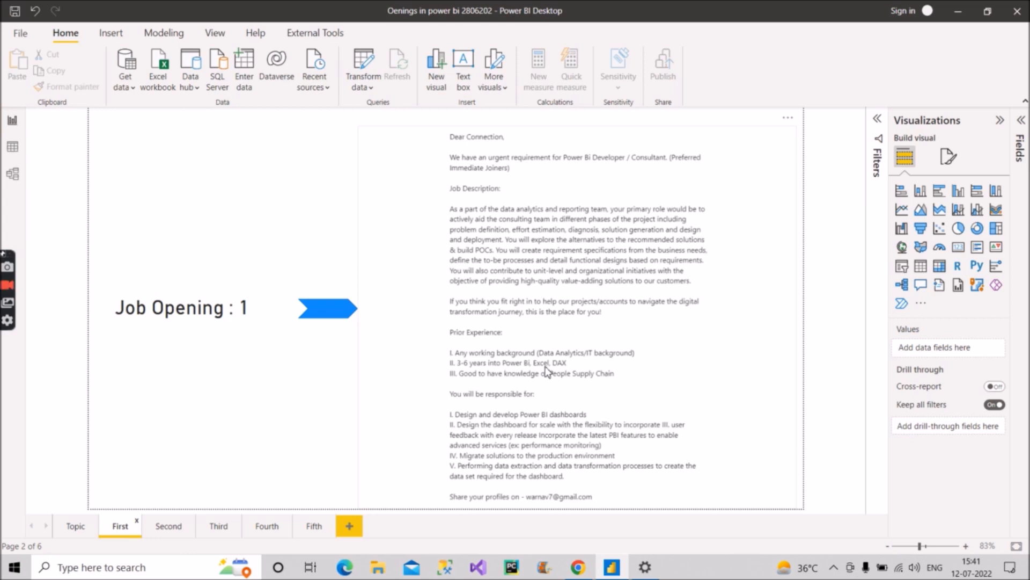
mouse_move(653, 395)
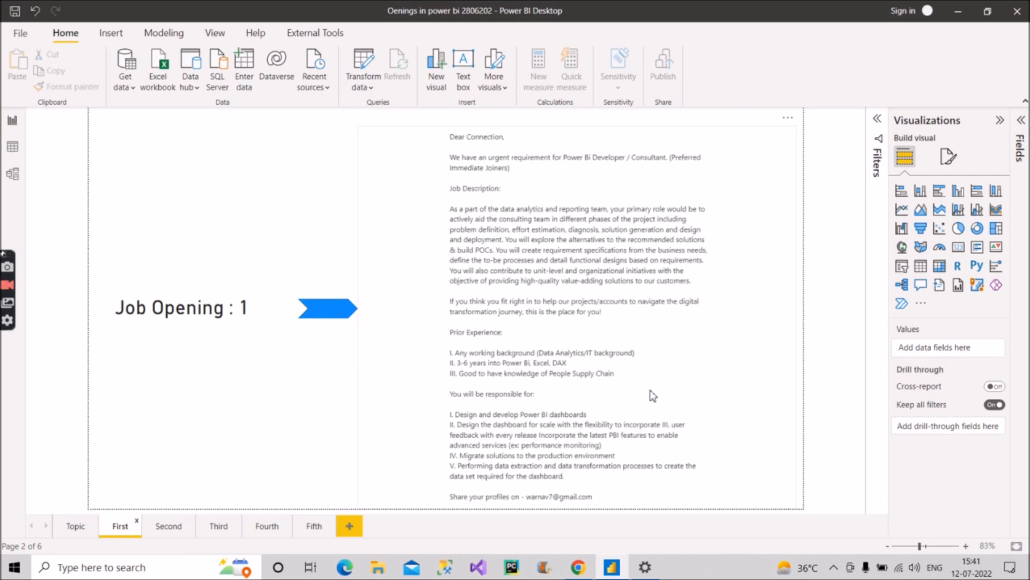
mouse_move(644, 455)
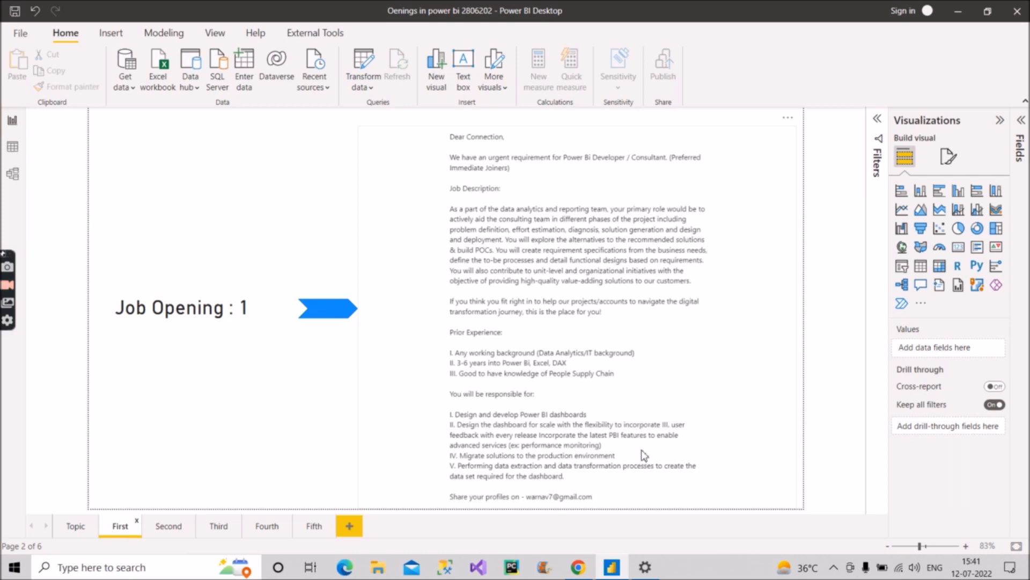
mouse_move(540, 516)
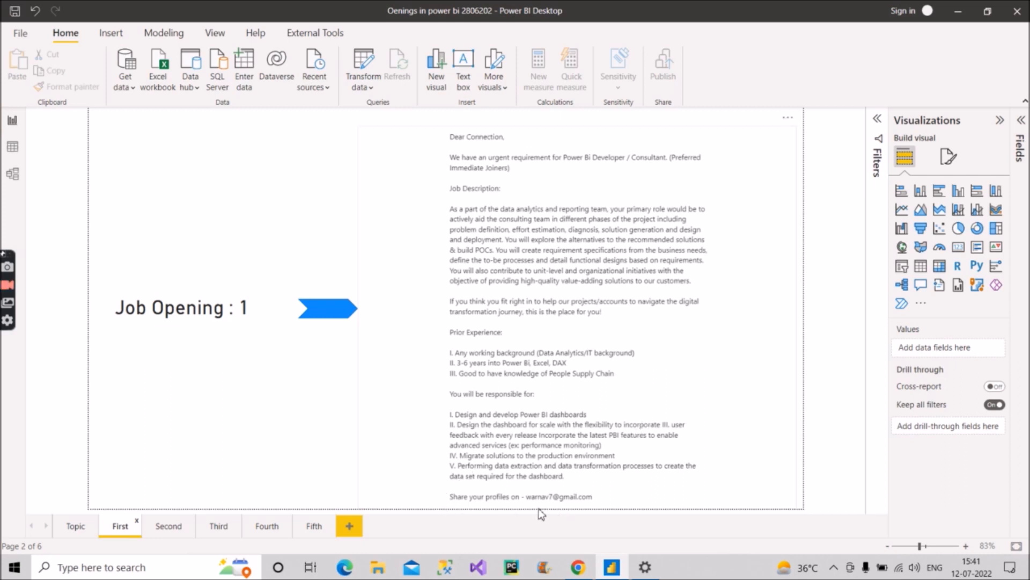
mouse_move(556, 526)
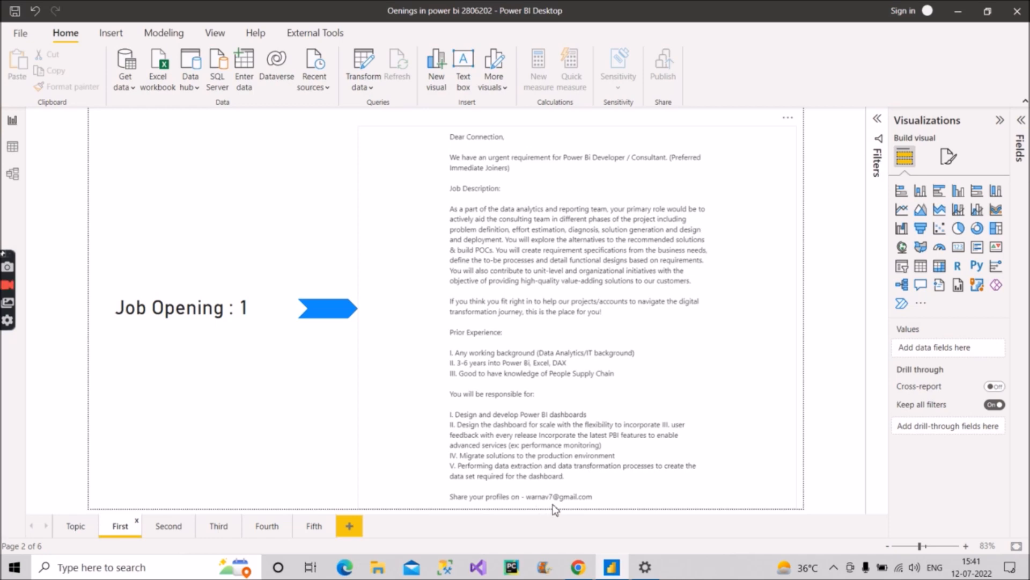
mouse_move(610, 507)
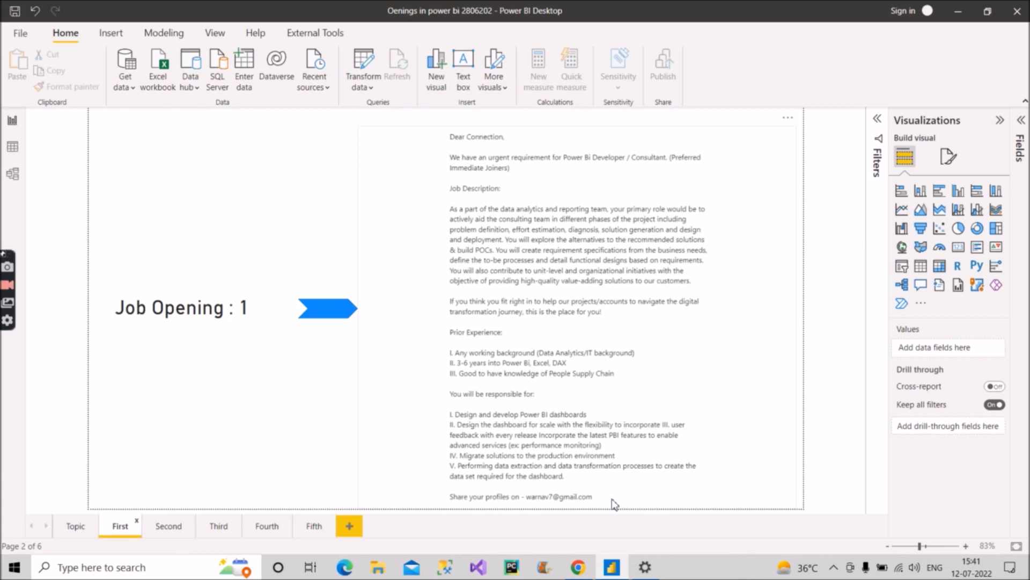
mouse_move(434, 521)
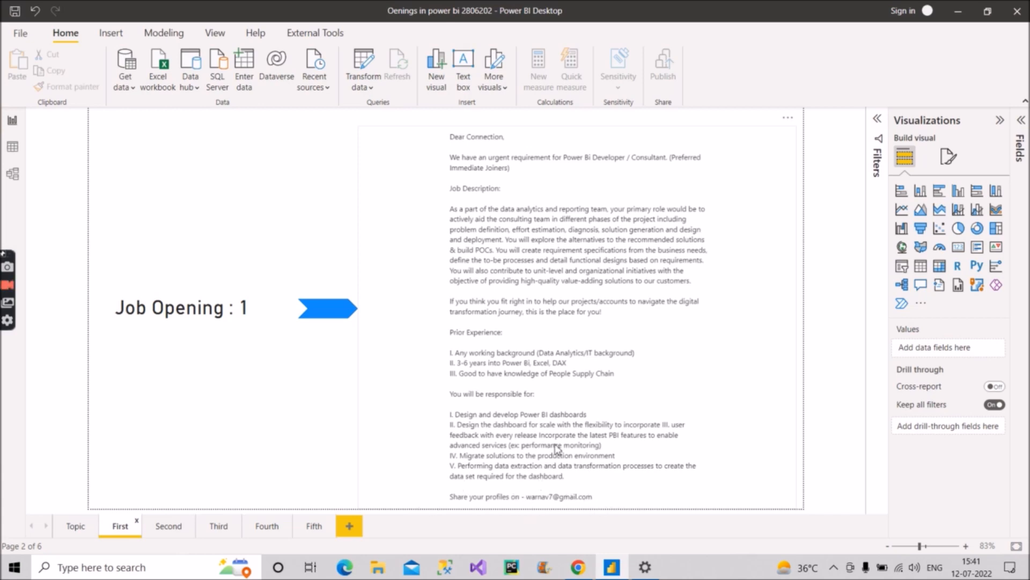
mouse_move(421, 229)
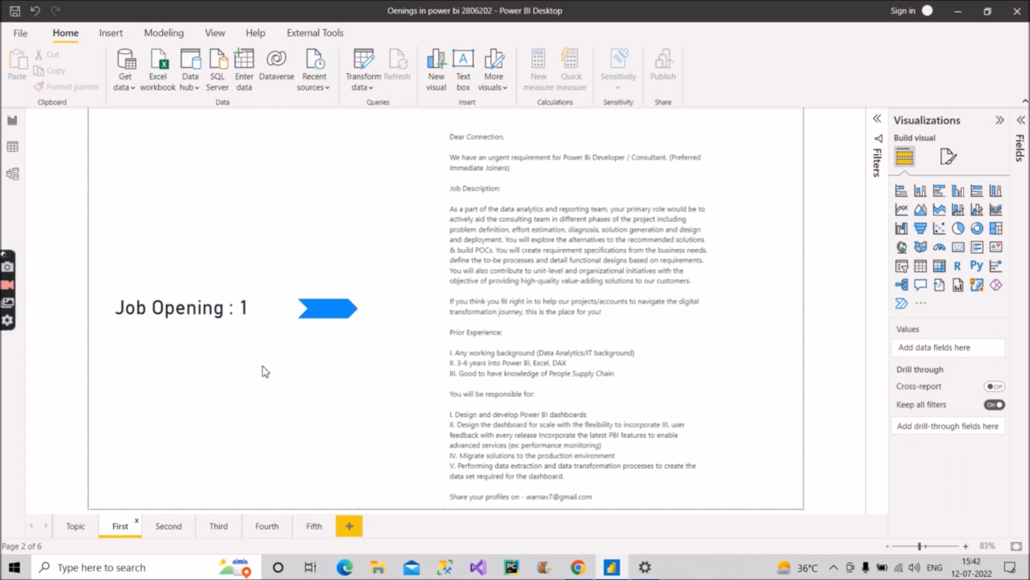
Switch to the 'Second' report page showing Job Opening 2, the Technical Support Engineers post.
click(169, 526)
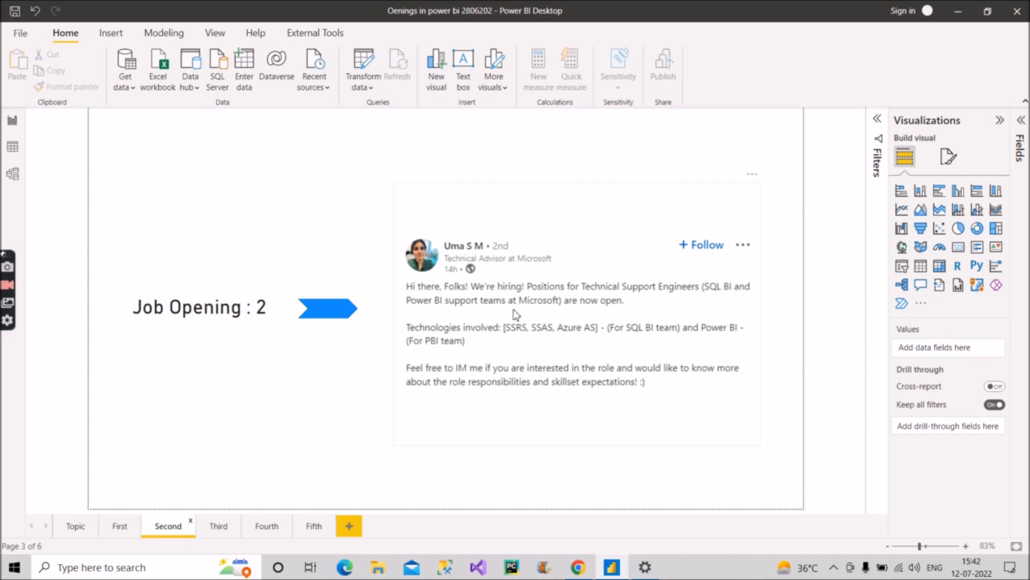
mouse_move(550, 316)
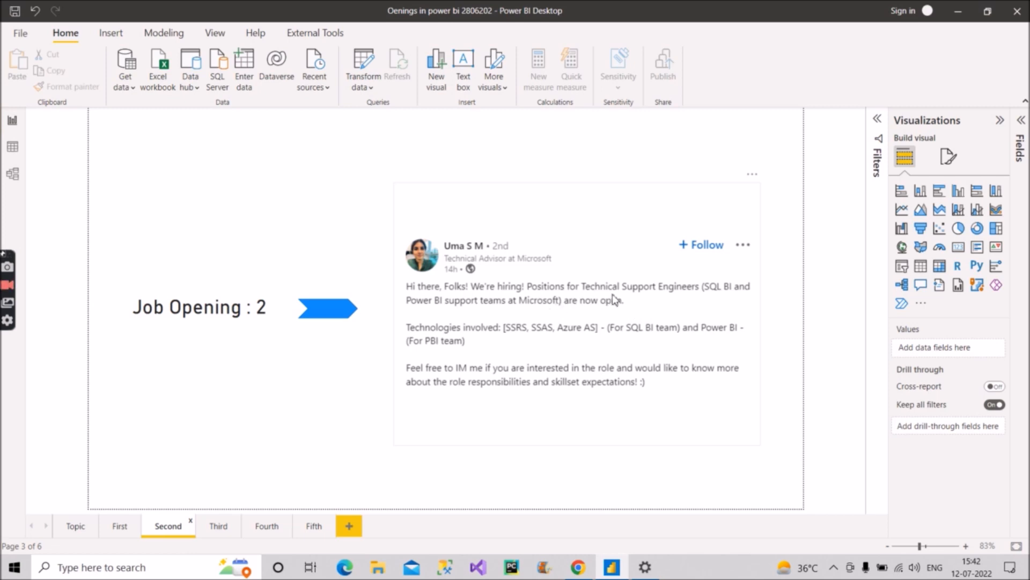
mouse_move(425, 343)
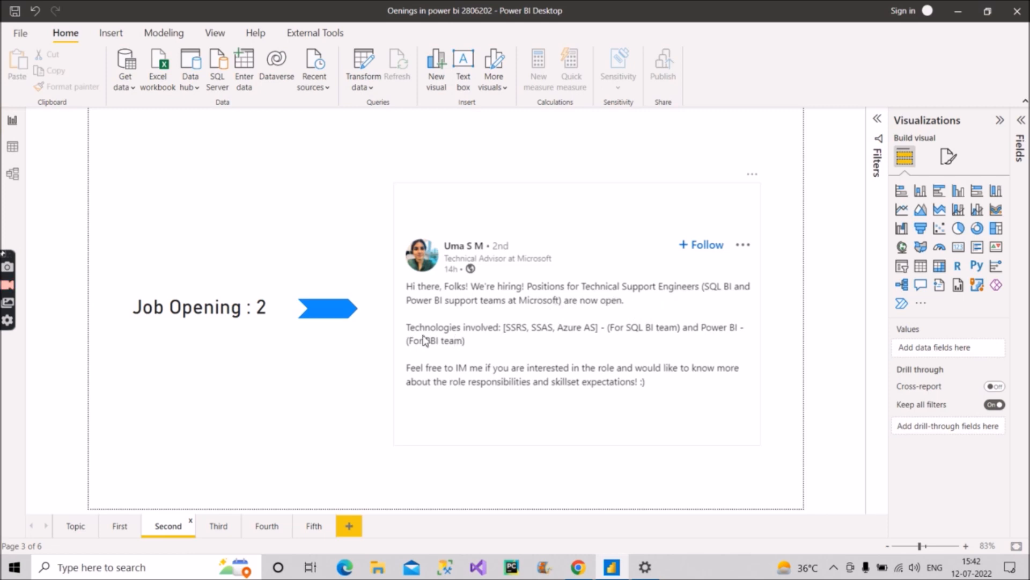
mouse_move(535, 348)
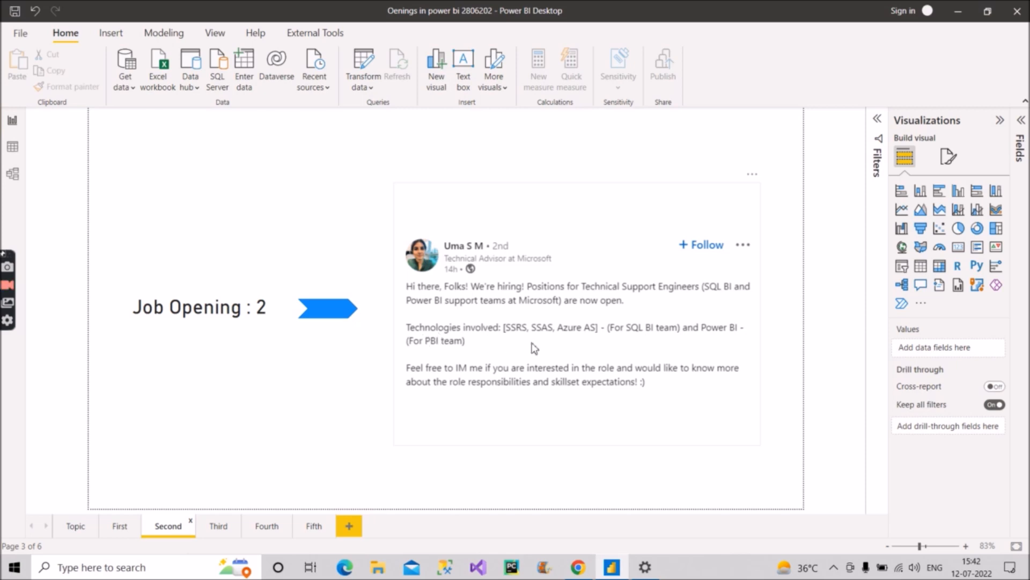
mouse_move(587, 346)
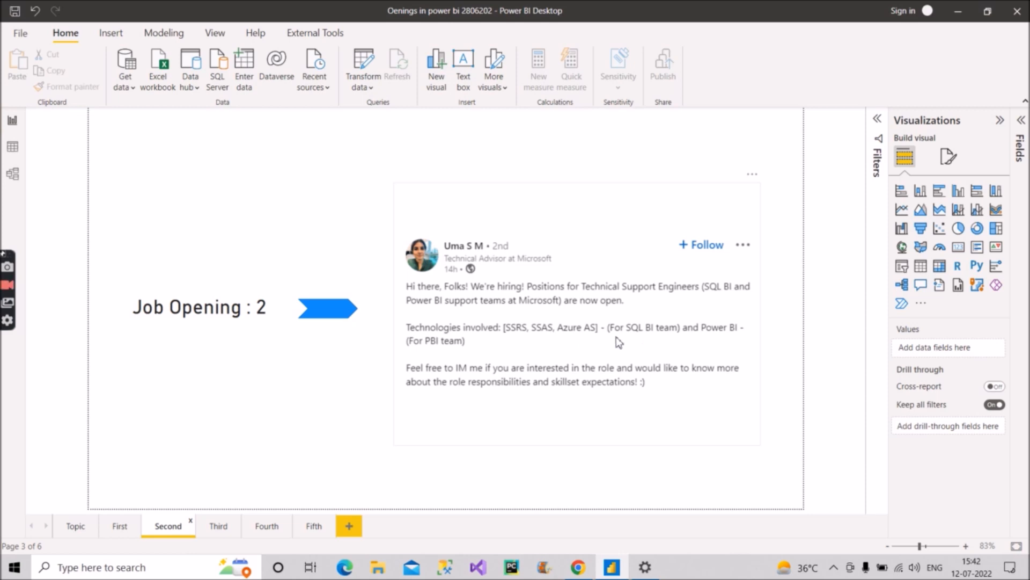
mouse_move(672, 344)
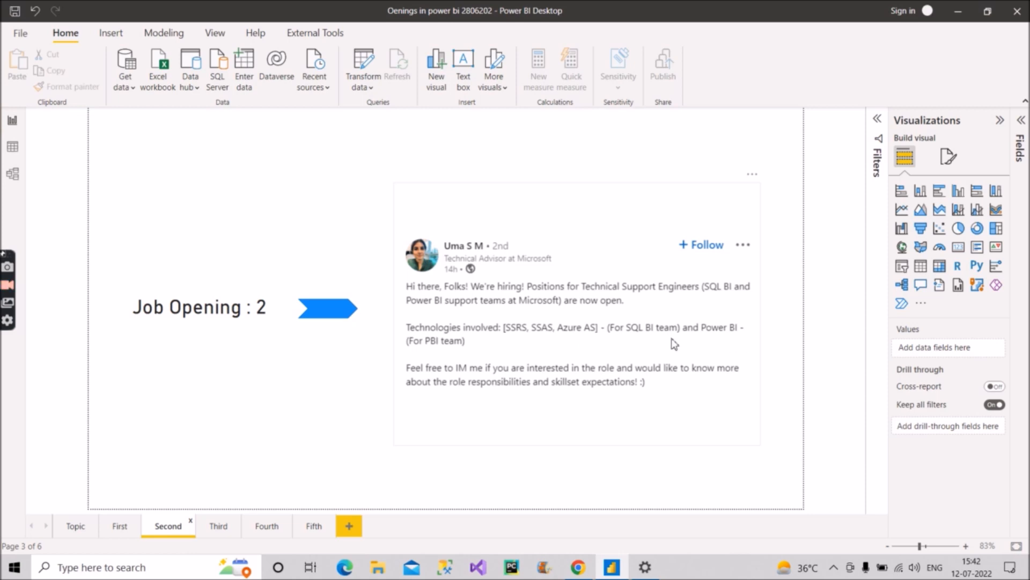
mouse_move(728, 351)
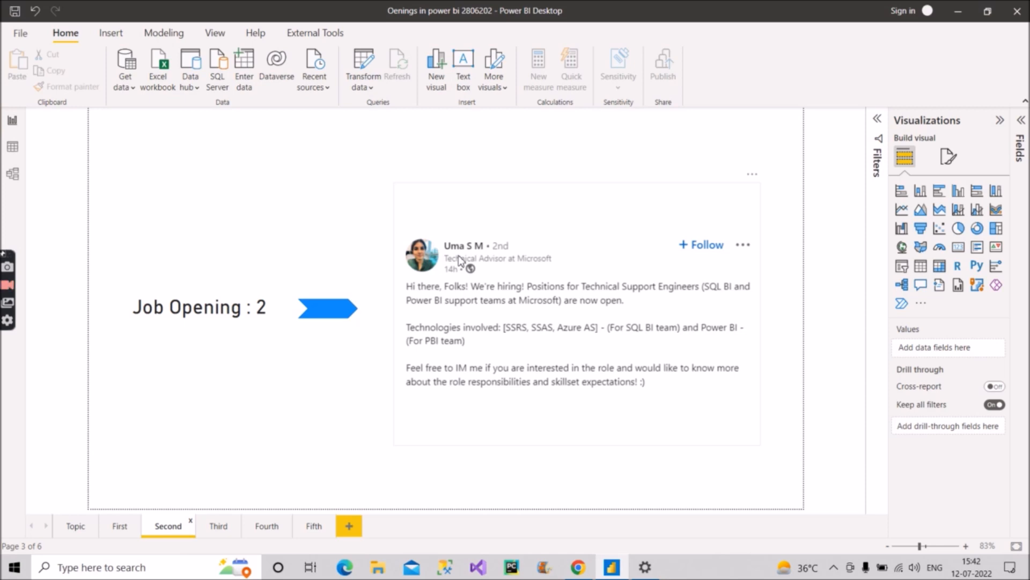
mouse_move(455, 397)
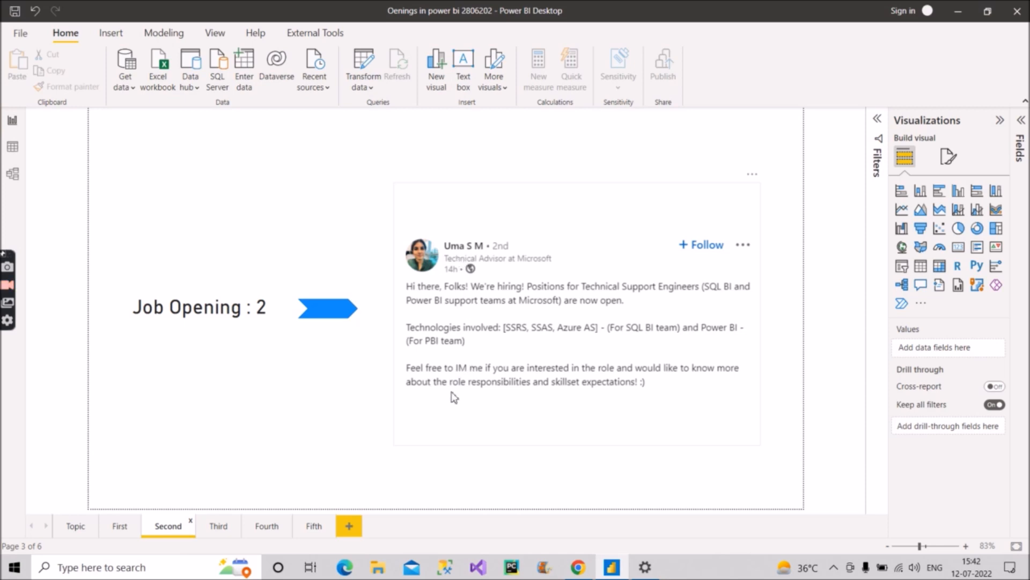
mouse_move(509, 377)
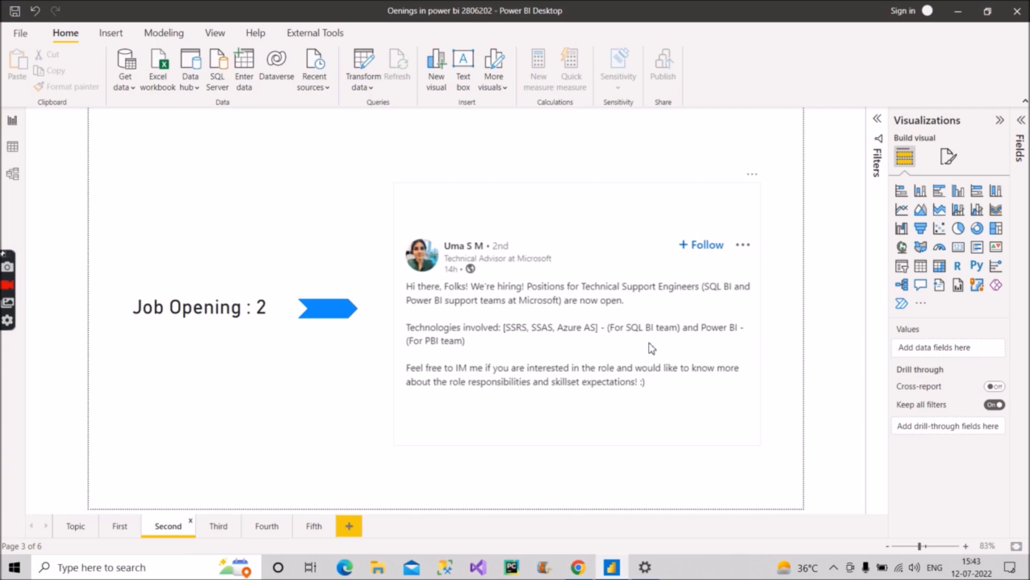
click(218, 526)
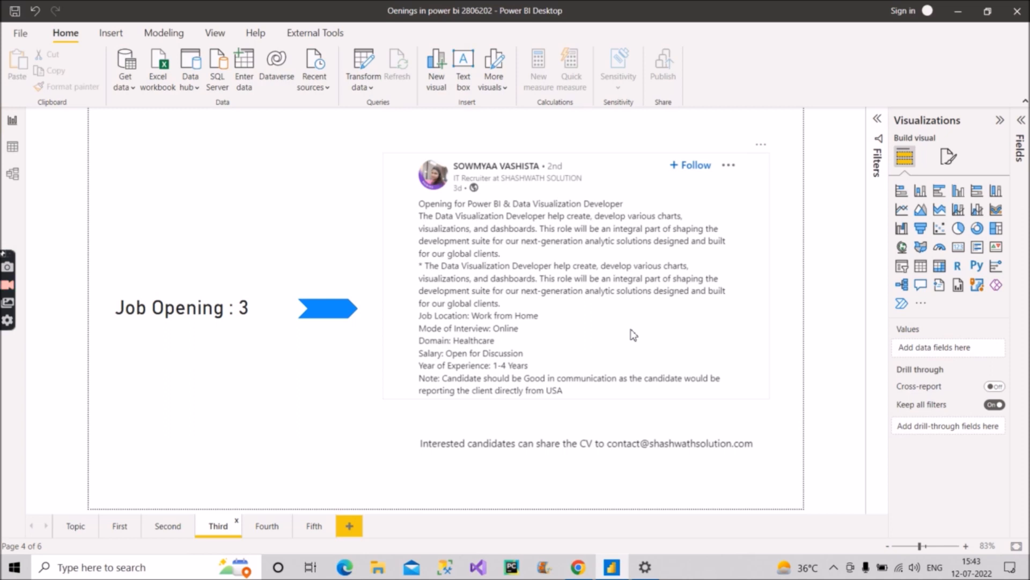
mouse_move(500, 384)
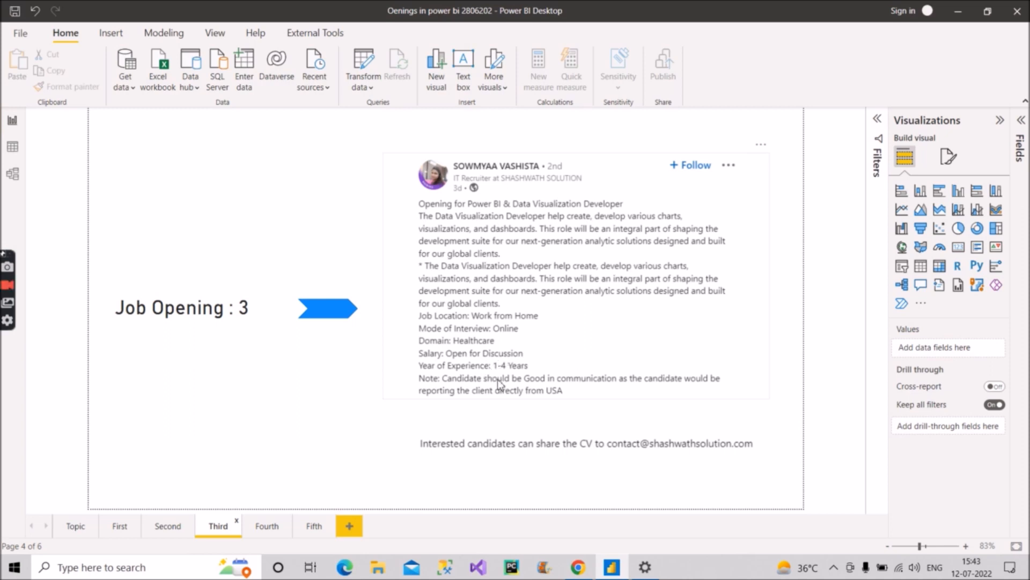
mouse_move(532, 280)
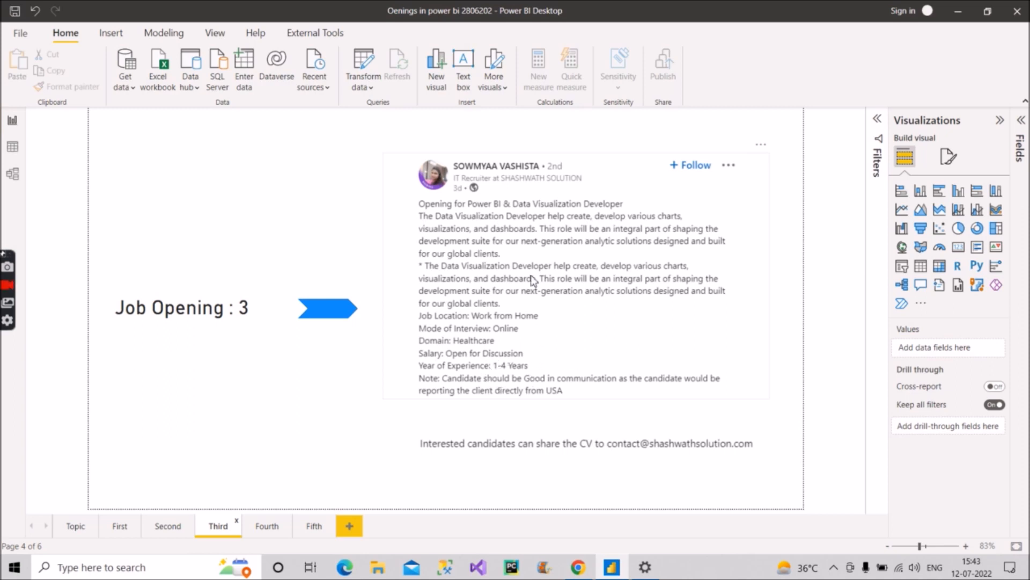
mouse_move(623, 211)
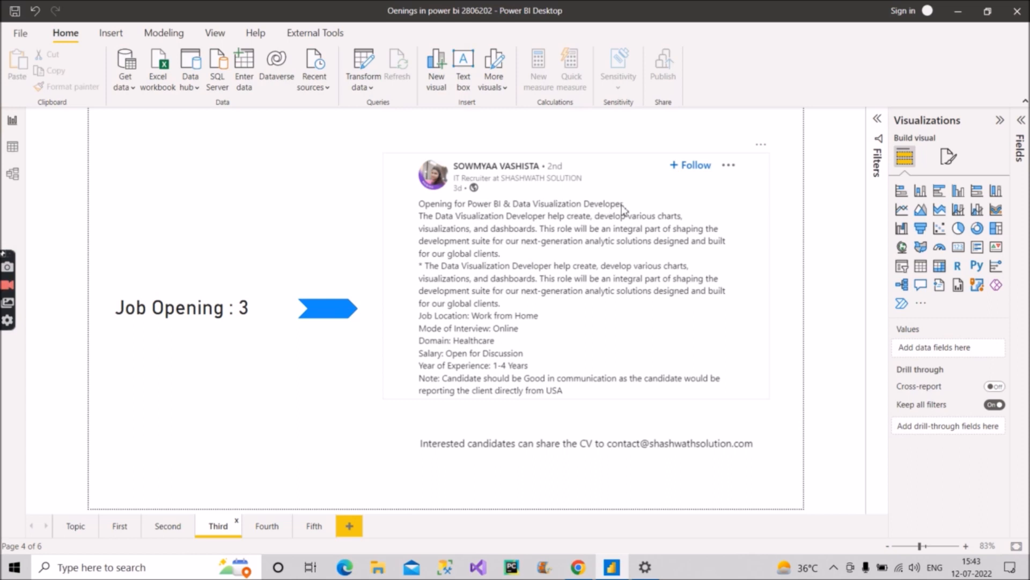
mouse_move(582, 358)
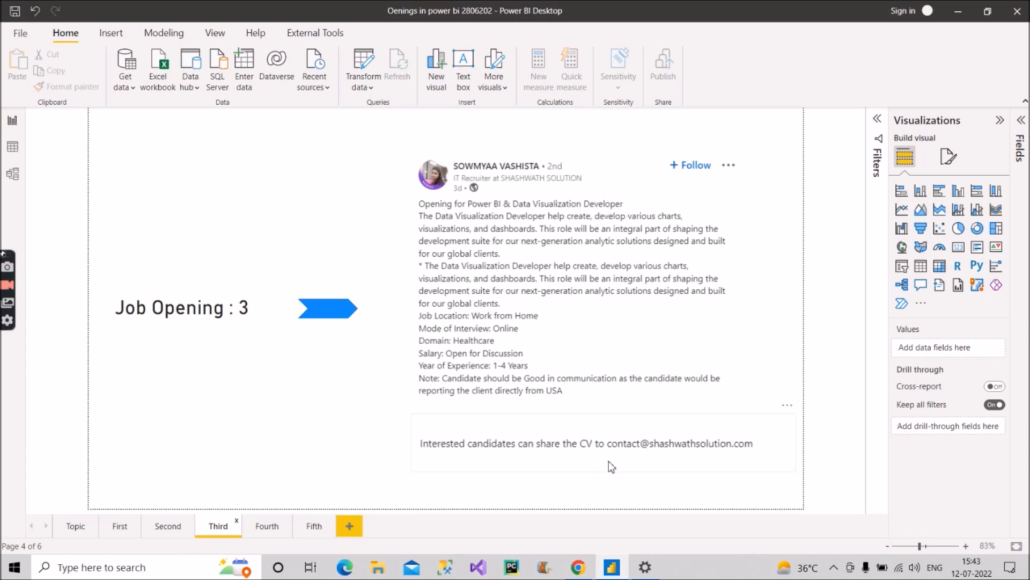
mouse_move(679, 459)
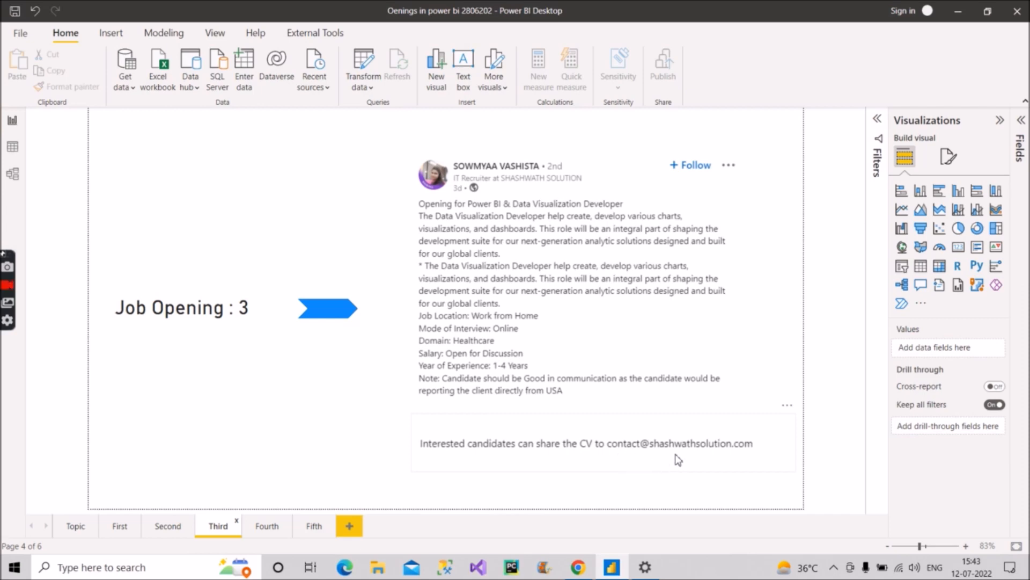
mouse_move(747, 455)
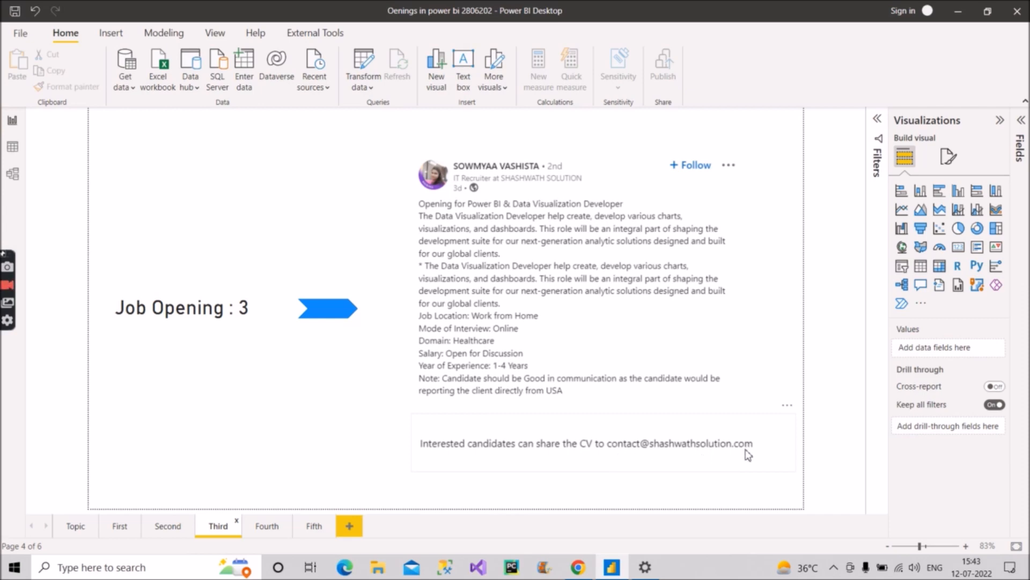
mouse_move(608, 426)
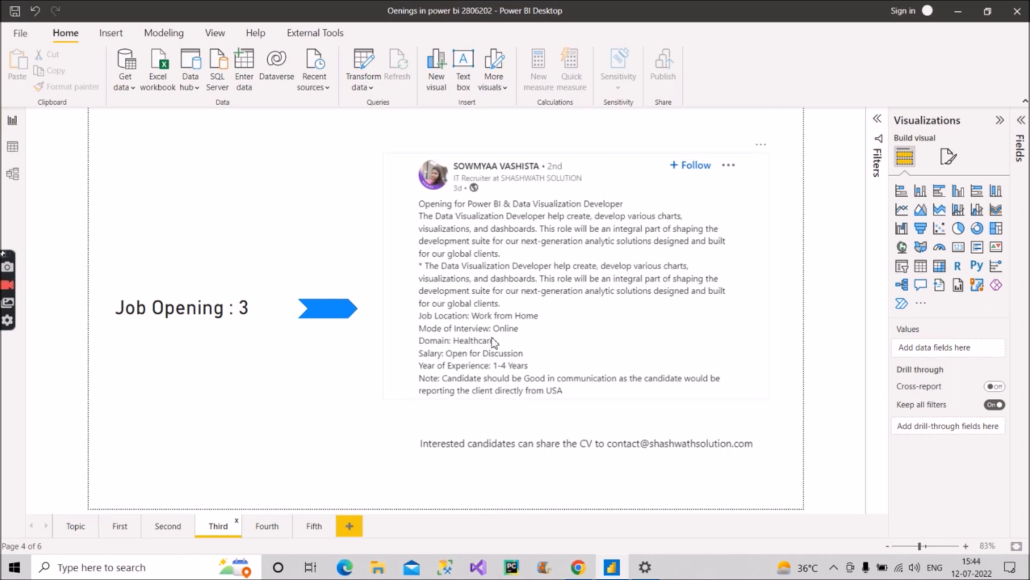
mouse_move(451, 359)
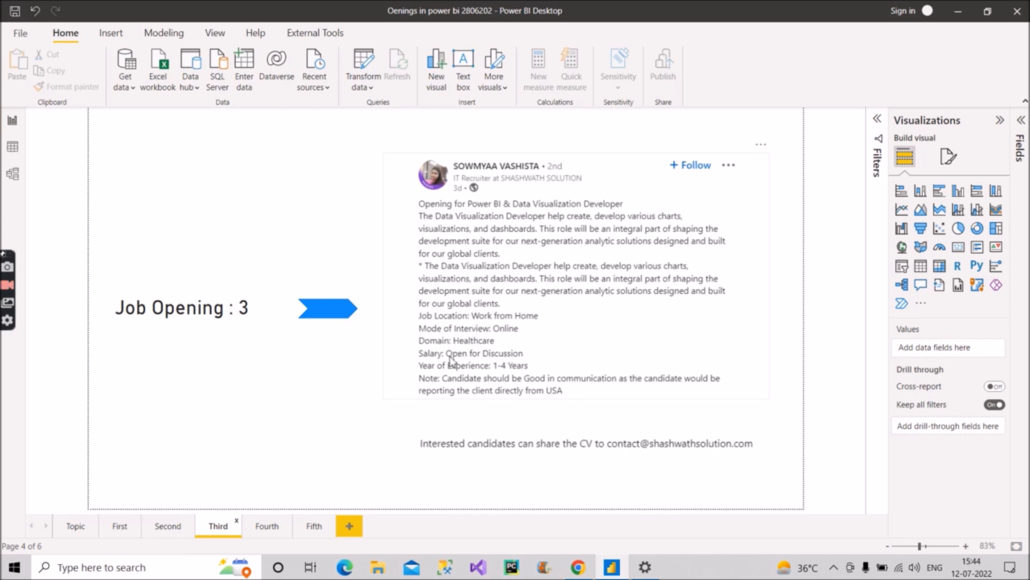
mouse_move(513, 331)
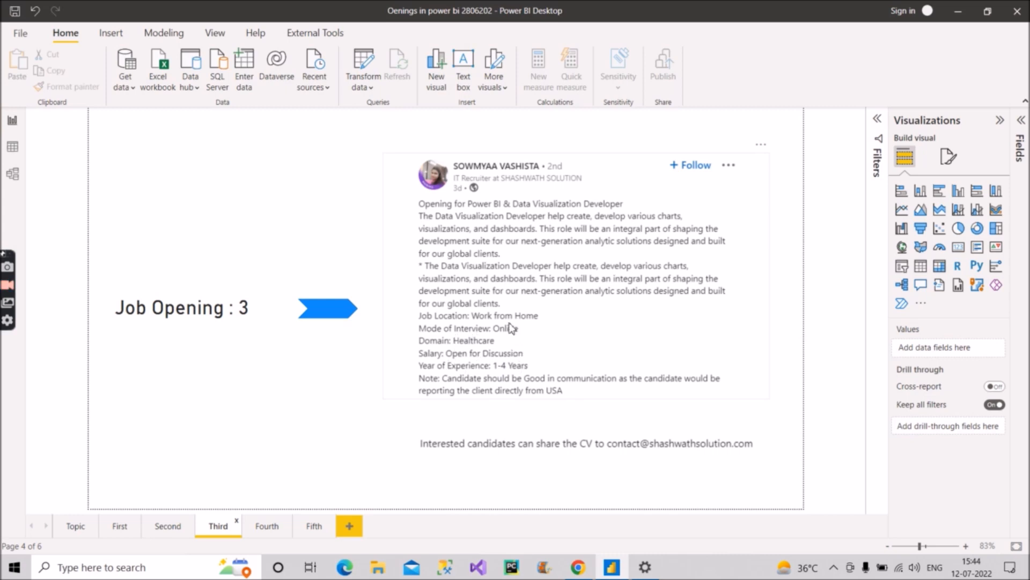
mouse_move(535, 322)
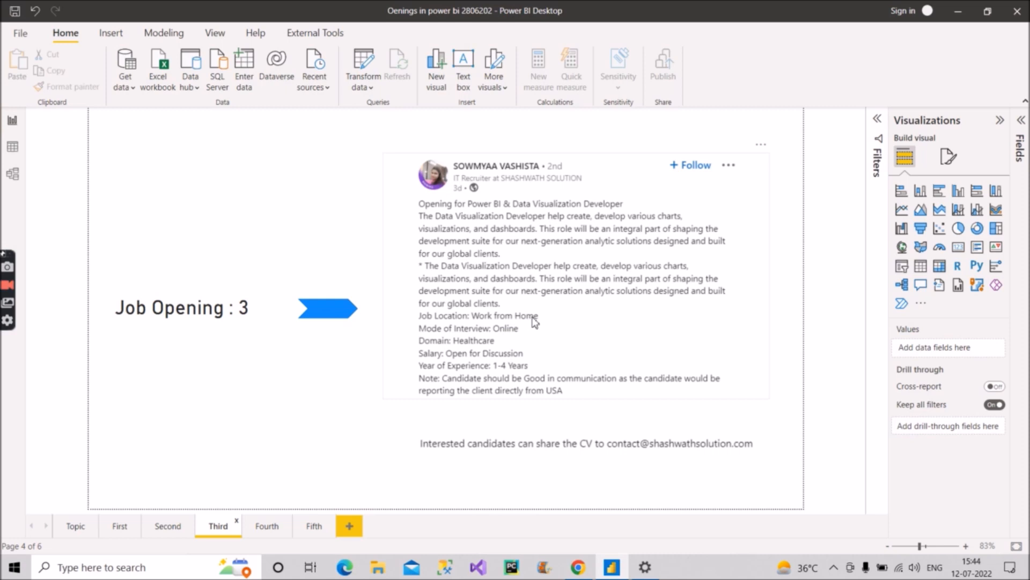
mouse_move(588, 330)
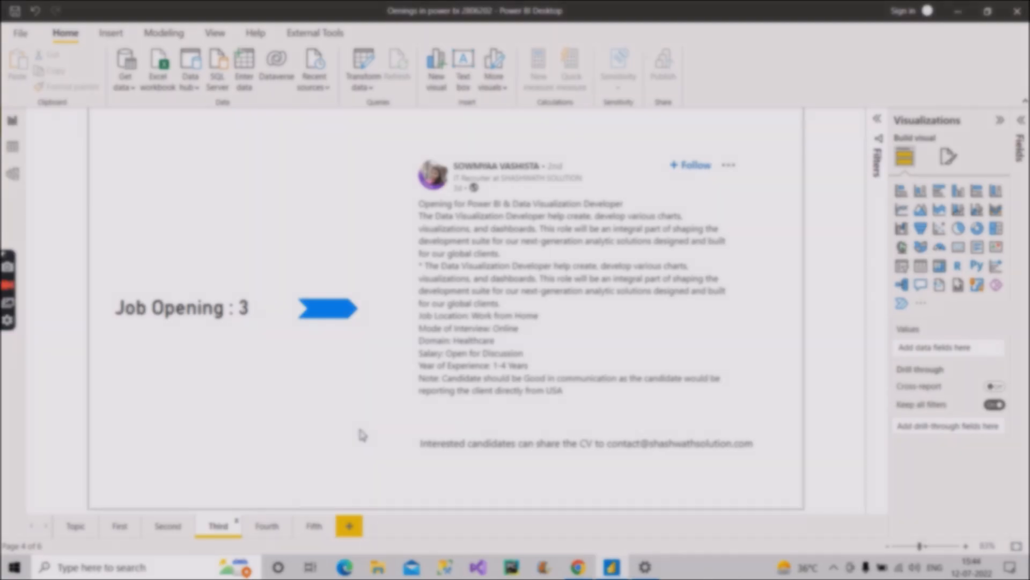
View the 'Fourth' page (Job Opening 4, Data Engineers) then the 'Fifth' page (Job Opening 5, Data Analytics).
click(266, 526)
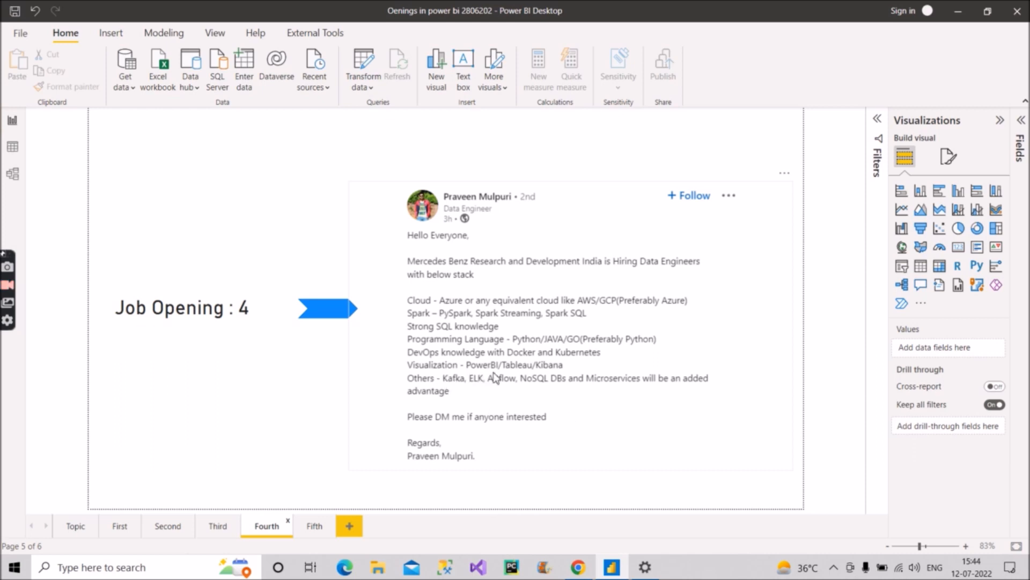
mouse_move(510, 382)
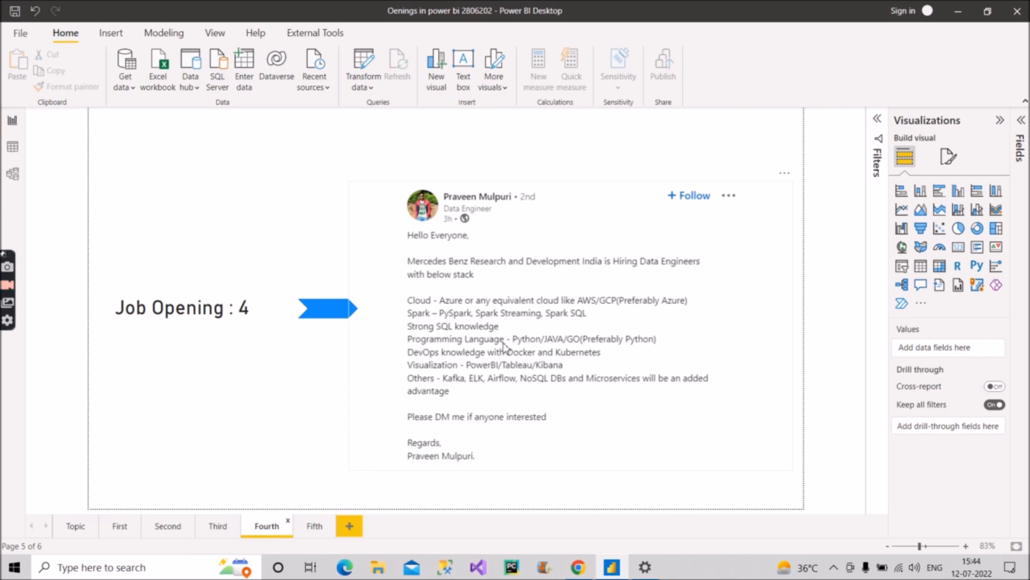
mouse_move(657, 353)
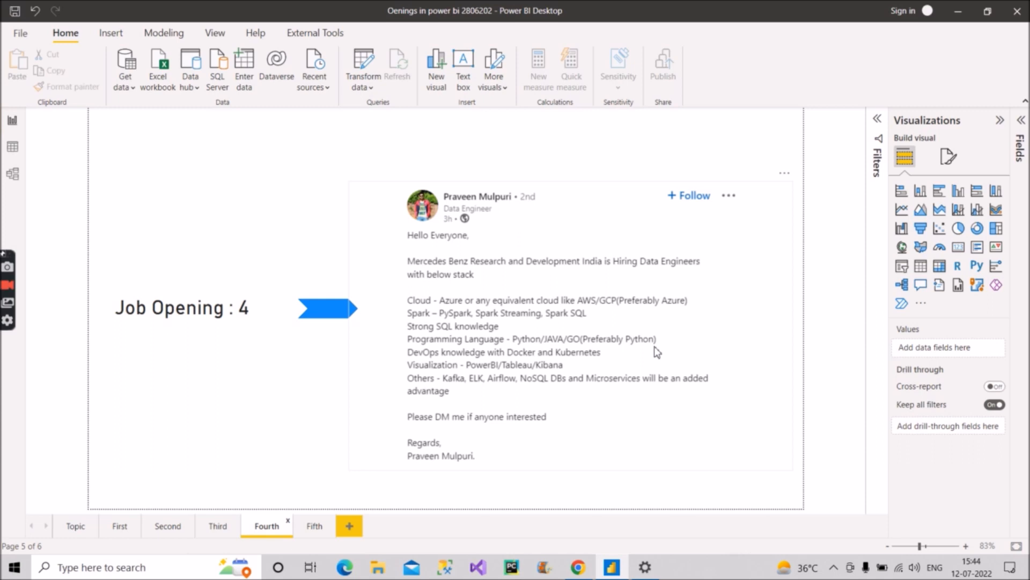
mouse_move(450, 349)
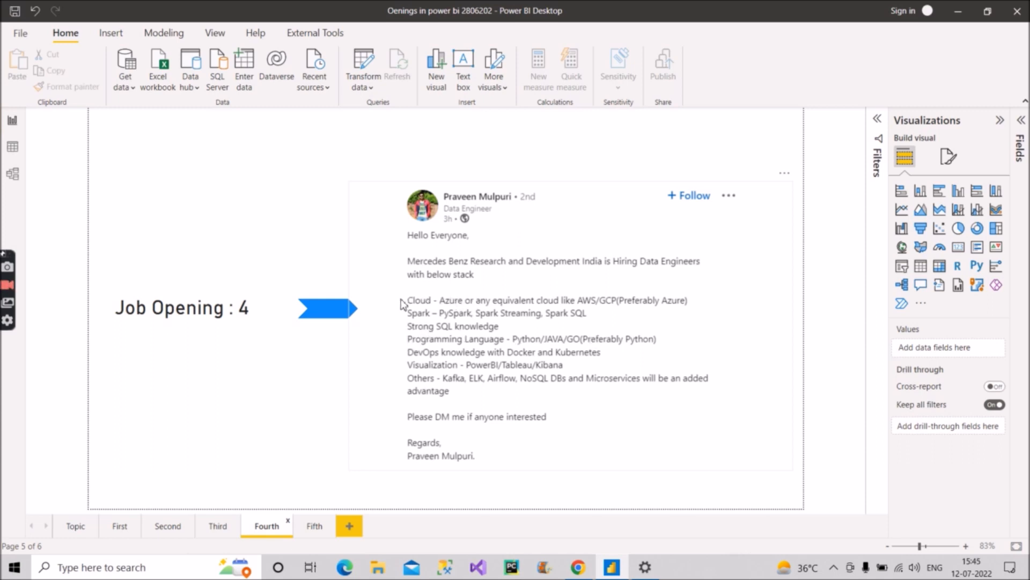
mouse_move(430, 315)
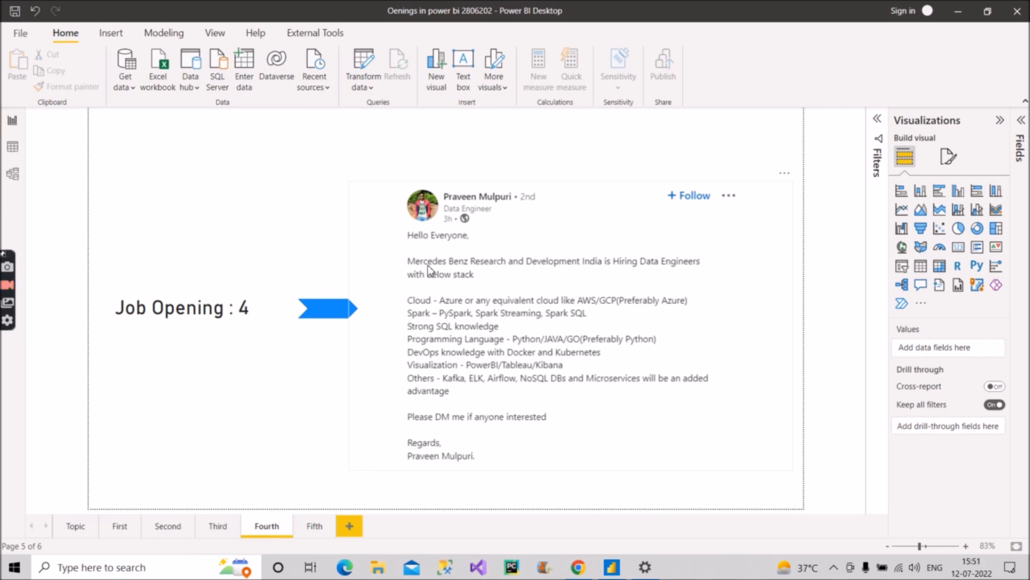
mouse_move(597, 274)
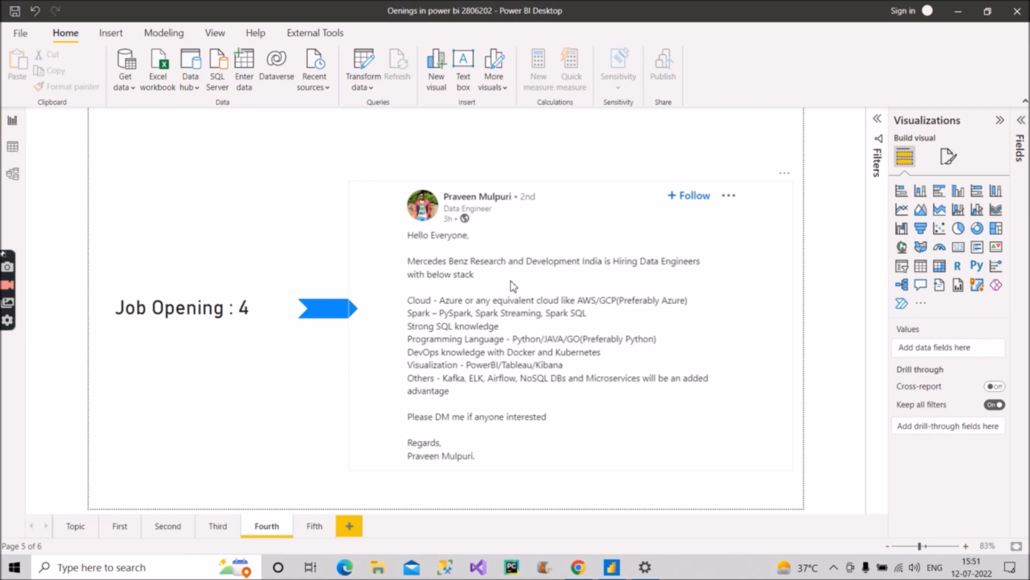
click(314, 526)
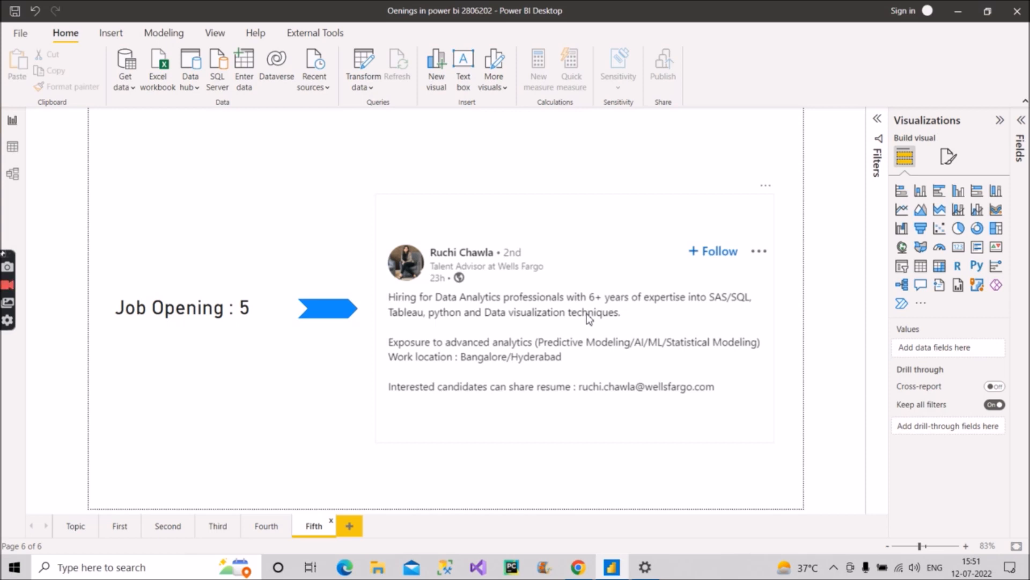
mouse_move(600, 309)
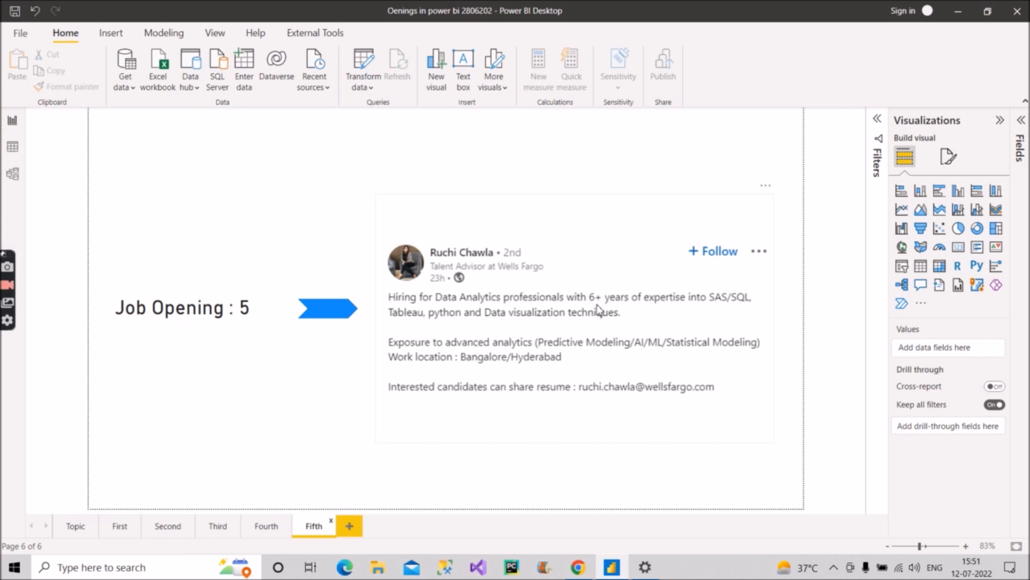
mouse_move(522, 324)
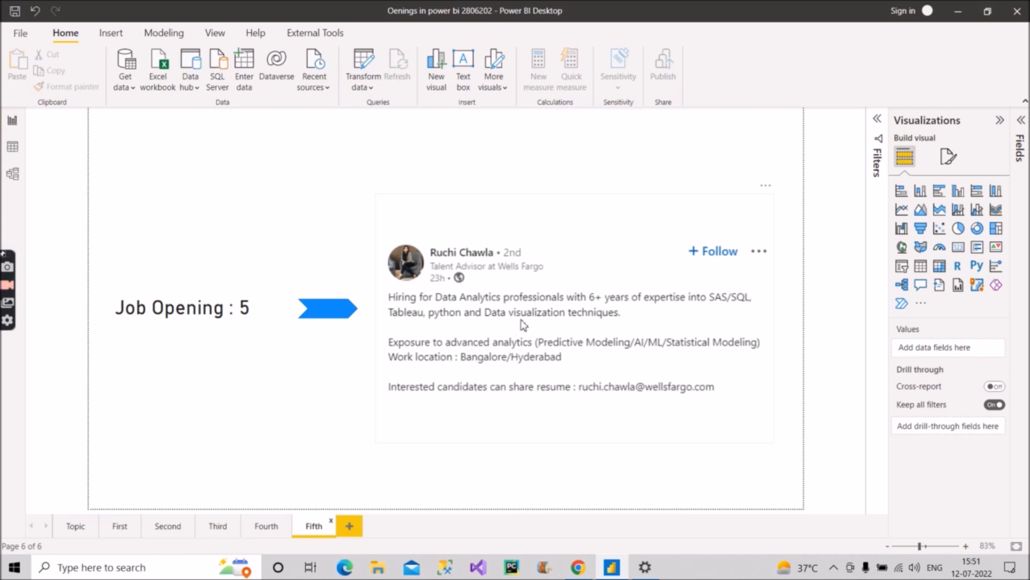
mouse_move(540, 279)
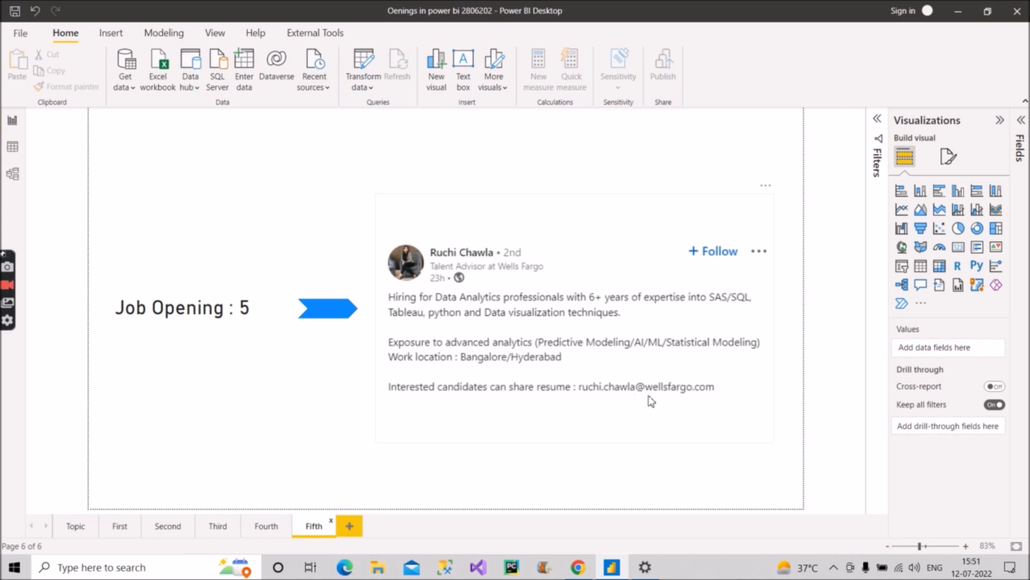
mouse_move(532, 378)
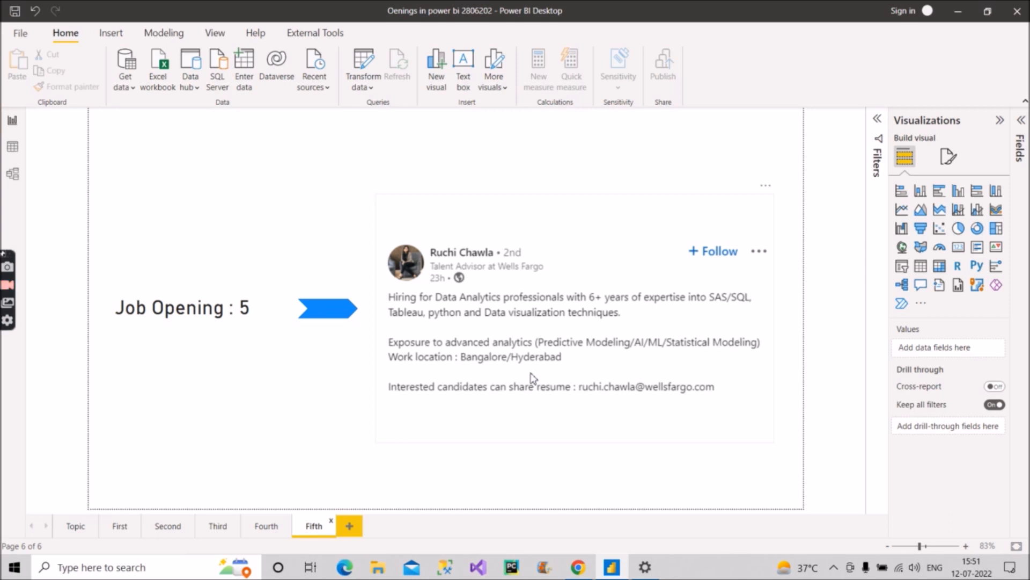
mouse_move(482, 370)
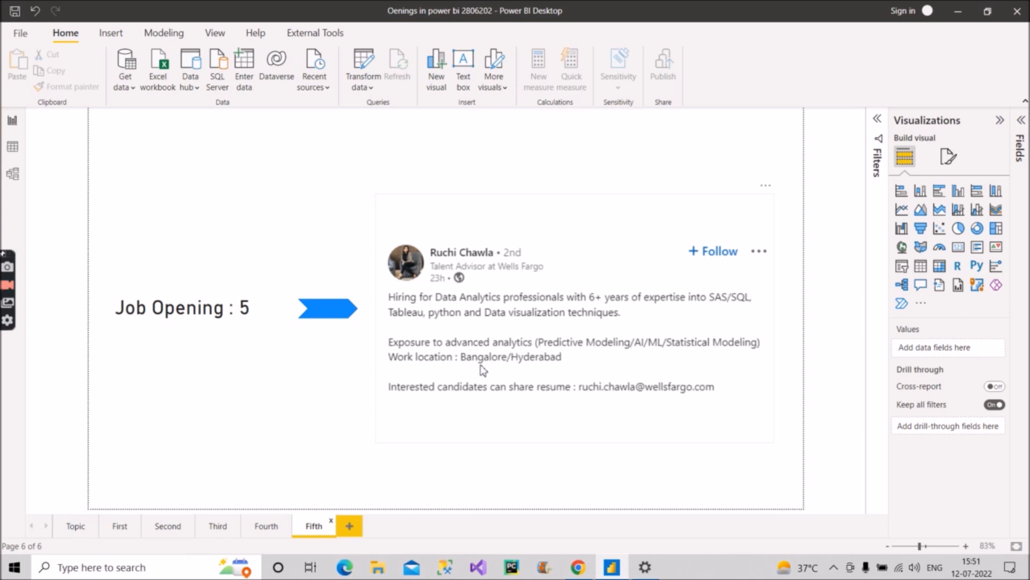
mouse_move(567, 367)
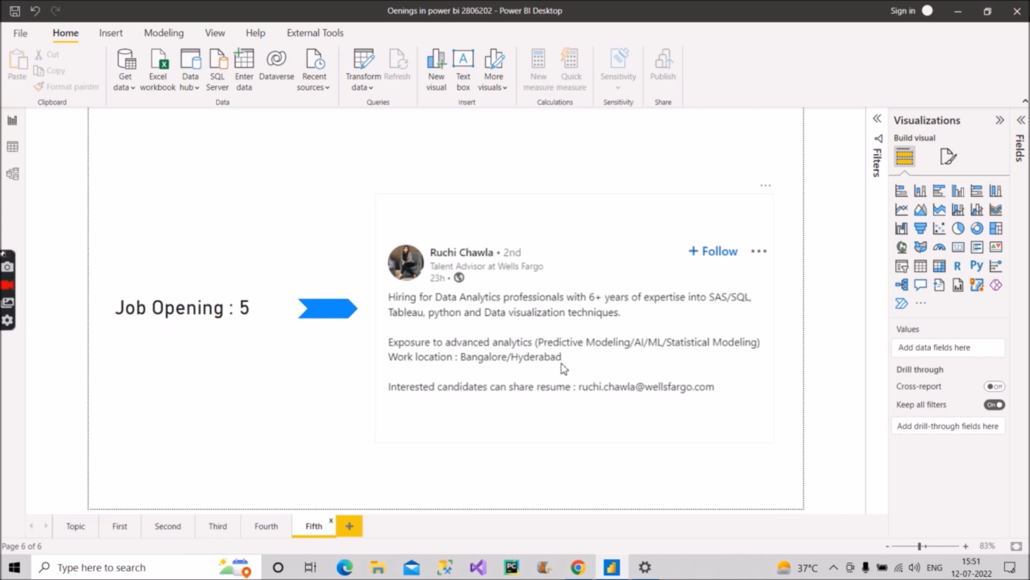